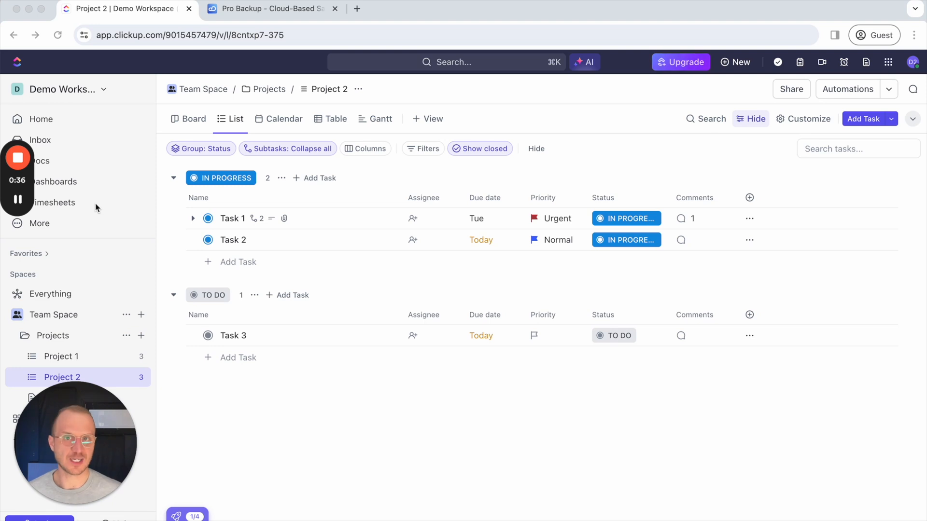
mouse_move(111, 251)
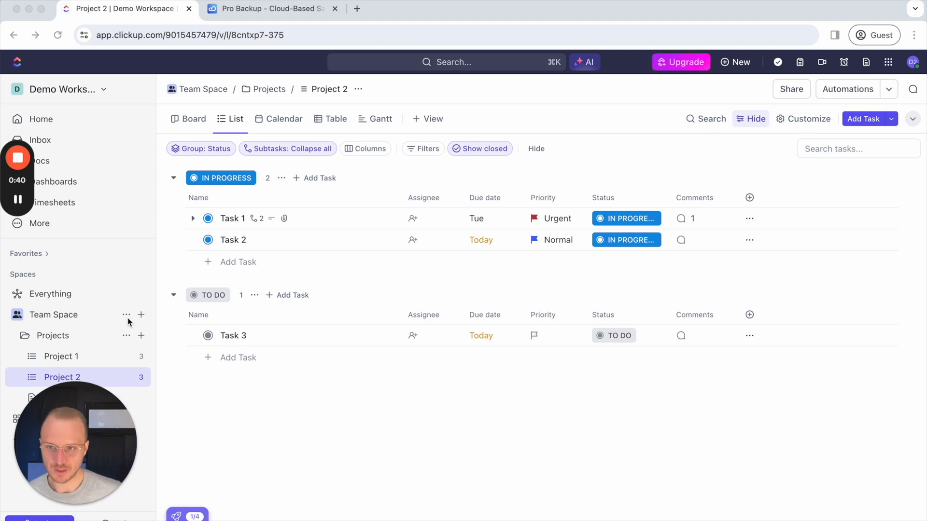
mouse_move(65, 358)
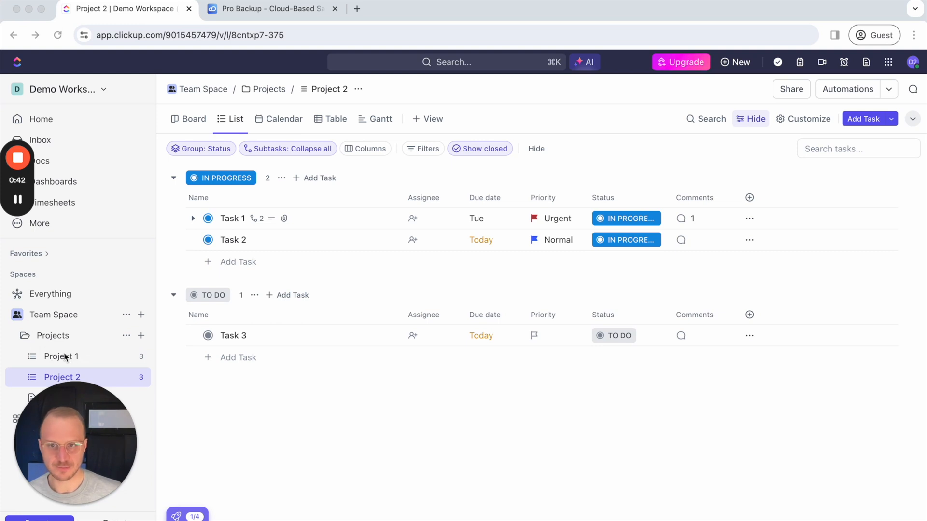
mouse_move(324, 239)
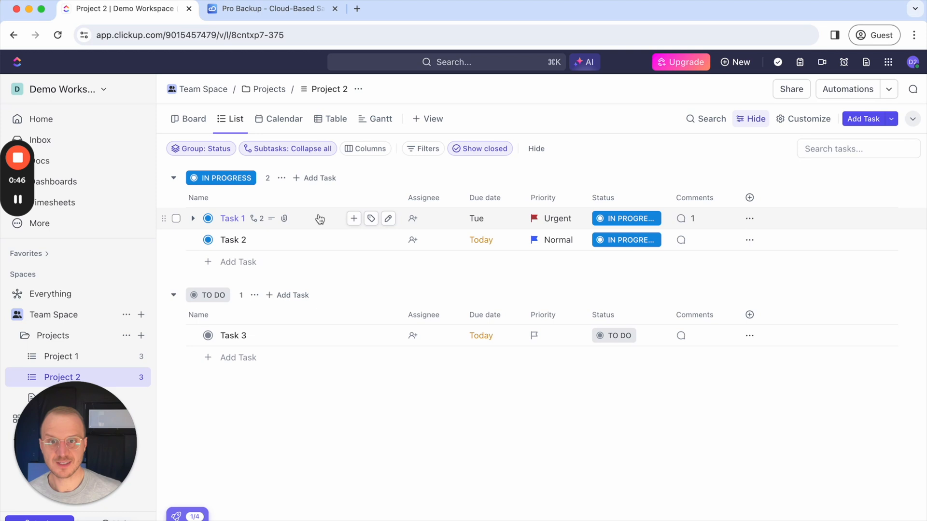
Step: Delete Task 1 via its header actions menu, leaving Task 2 and Task 3 in Project 2
left_click(233, 219)
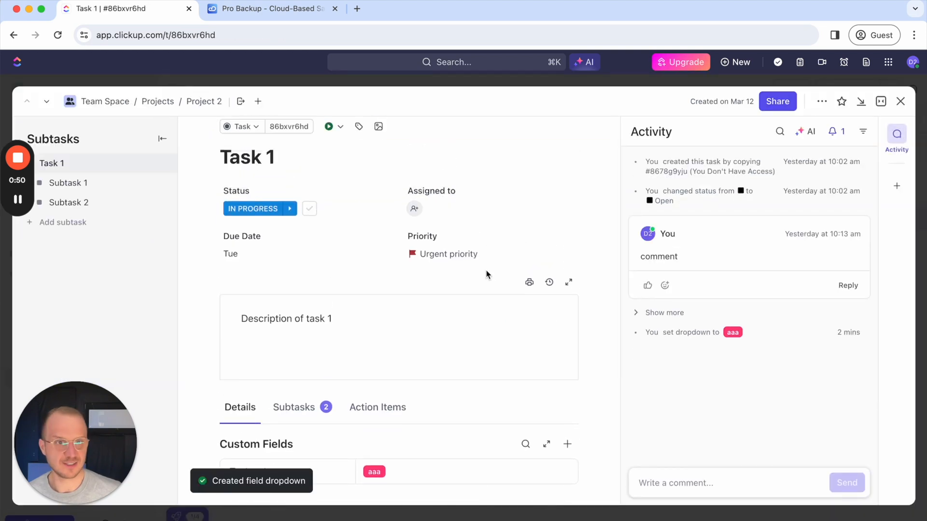
scroll("down", 3)
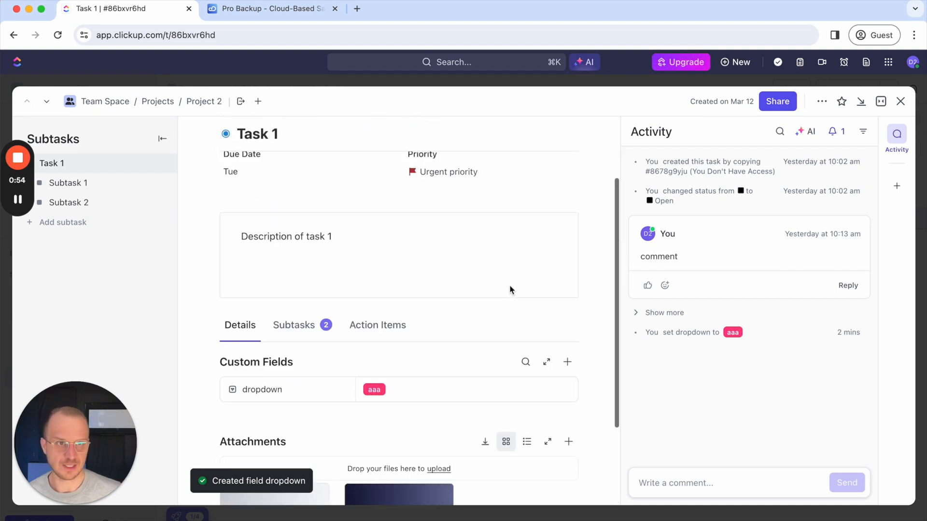
left_click(821, 102)
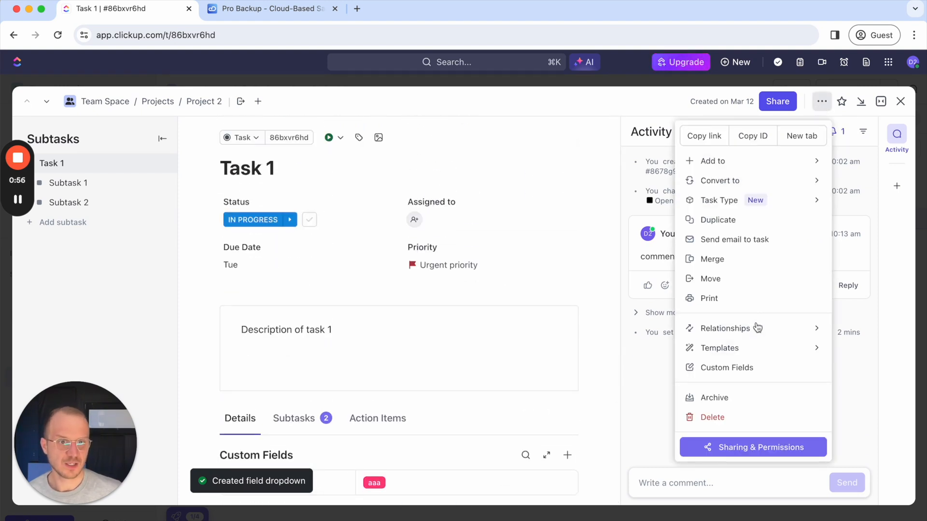
left_click(713, 417)
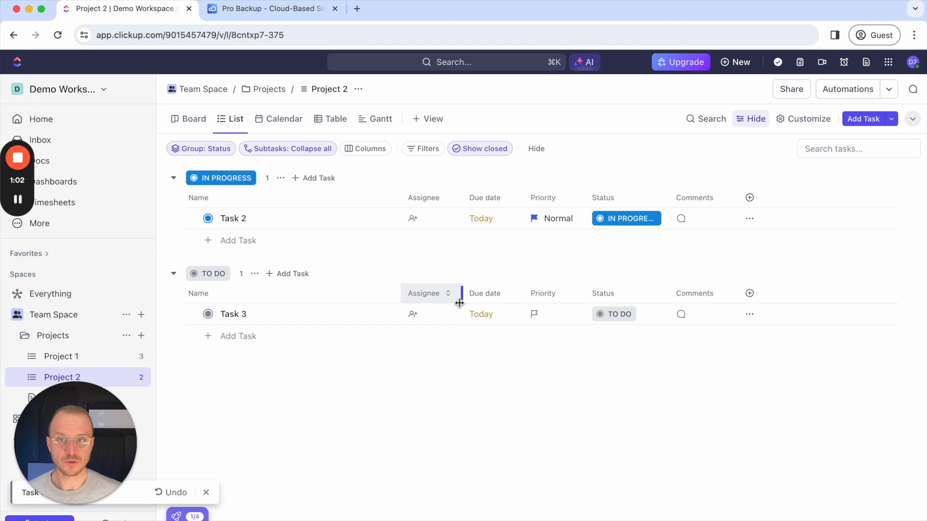
Step: Switch to the ProBackup dashboard and select the ClickUp account backup
left_click(270, 9)
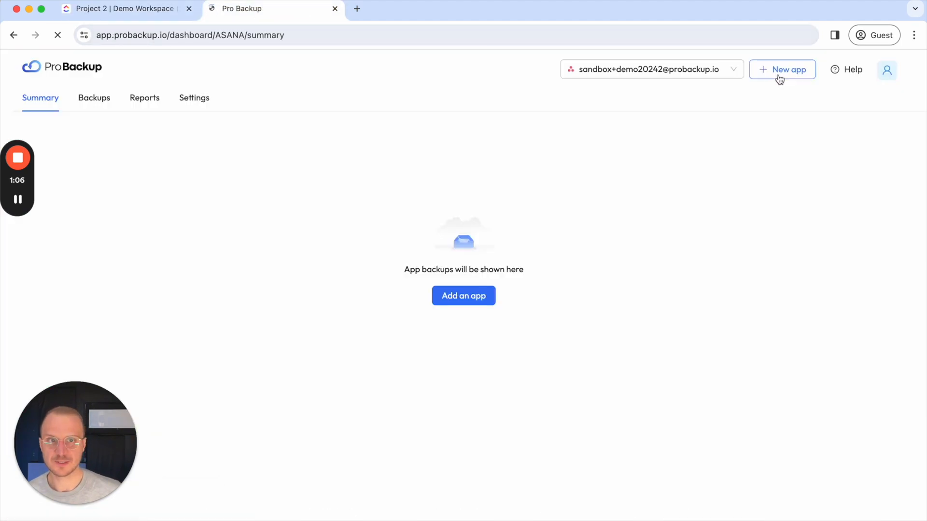
left_click(651, 69)
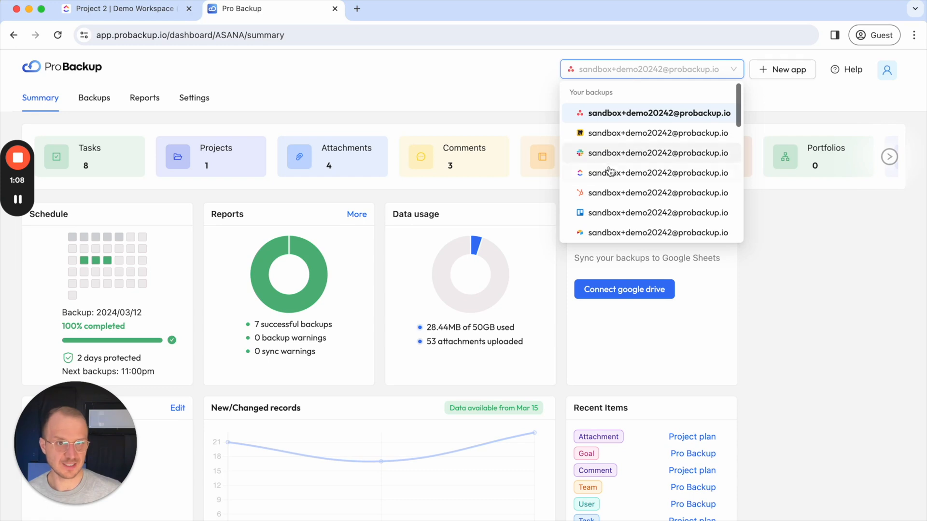
mouse_move(602, 175)
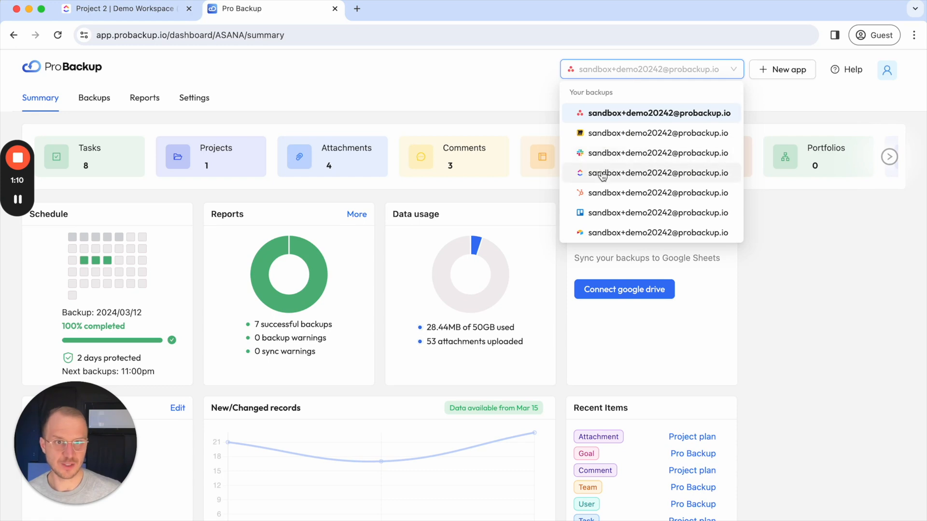
left_click(659, 173)
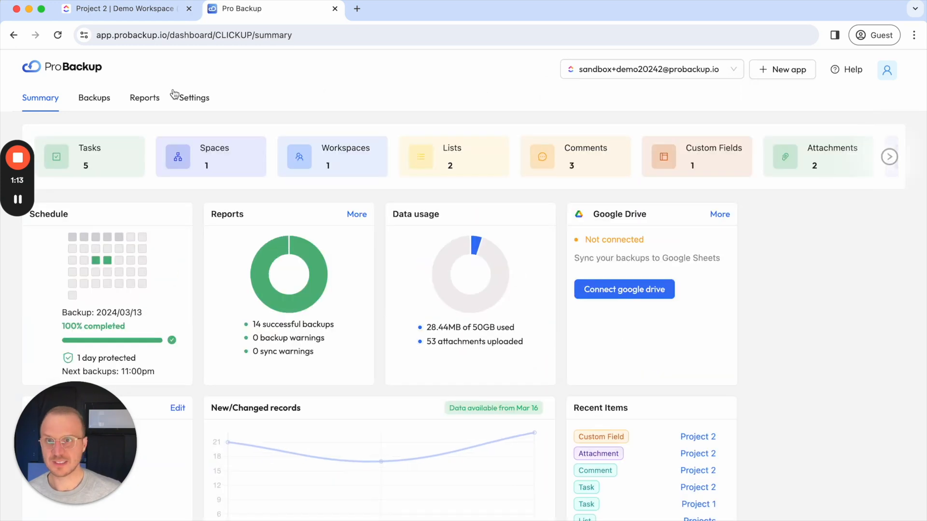
Step: Filter the backed-up tasks to Project 2 and mark Task 1 for restoring
left_click(94, 97)
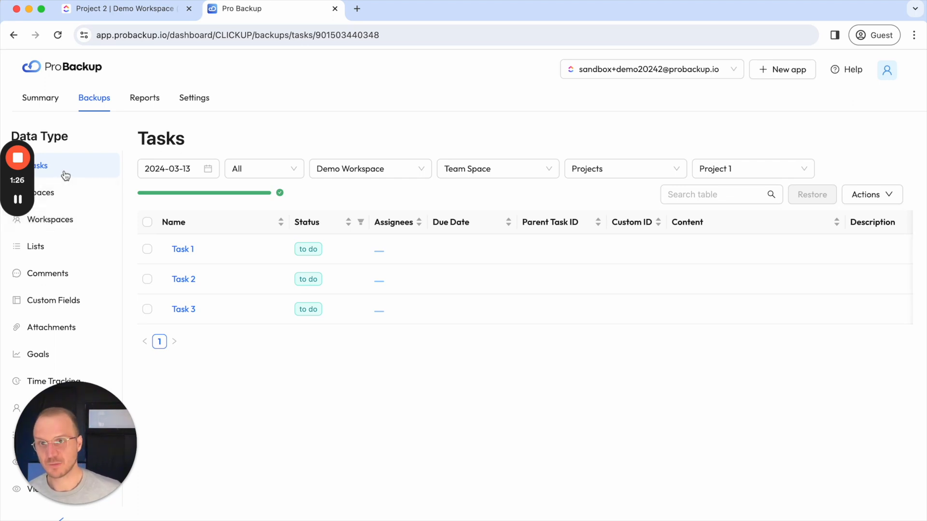
mouse_move(346, 162)
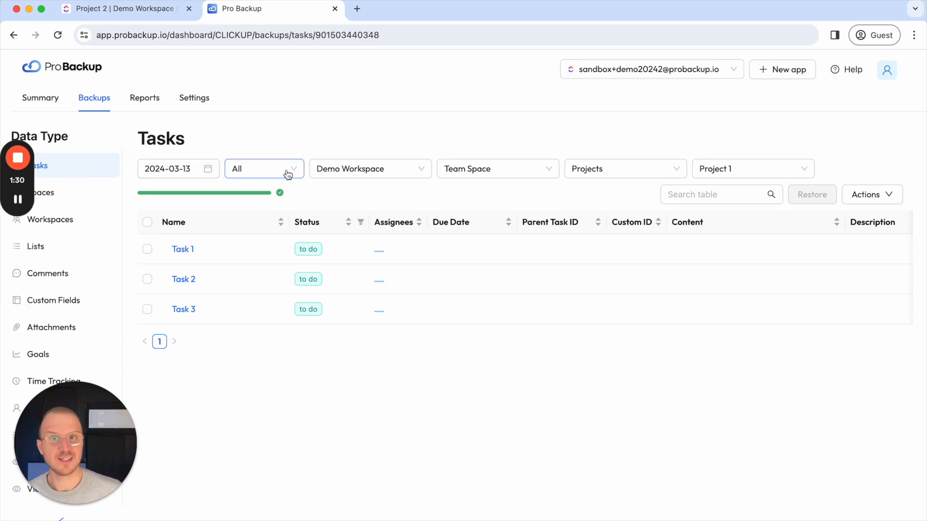
left_click(751, 168)
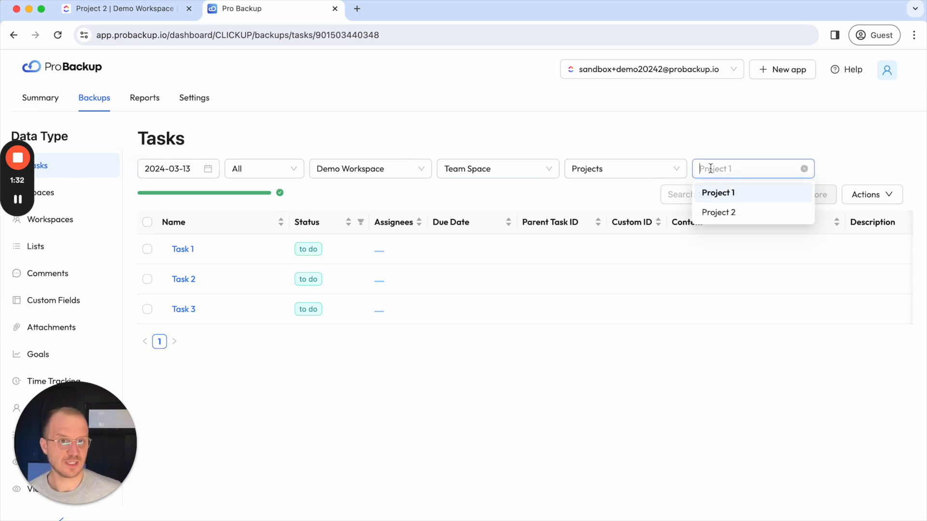
left_click(718, 213)
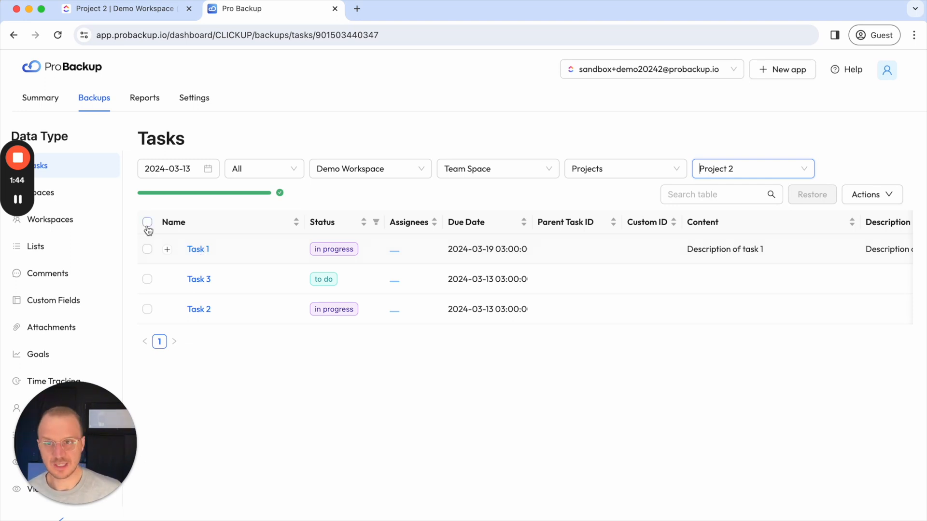
left_click(147, 249)
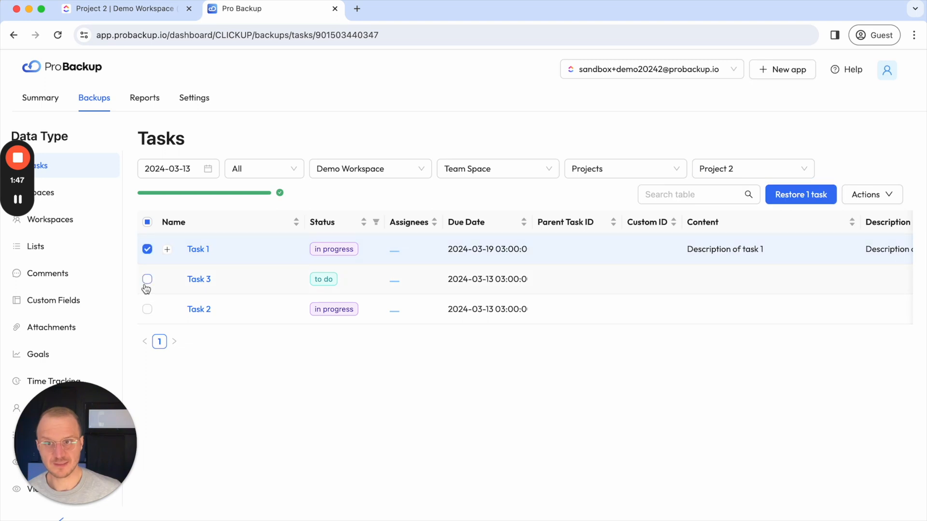
mouse_move(800, 194)
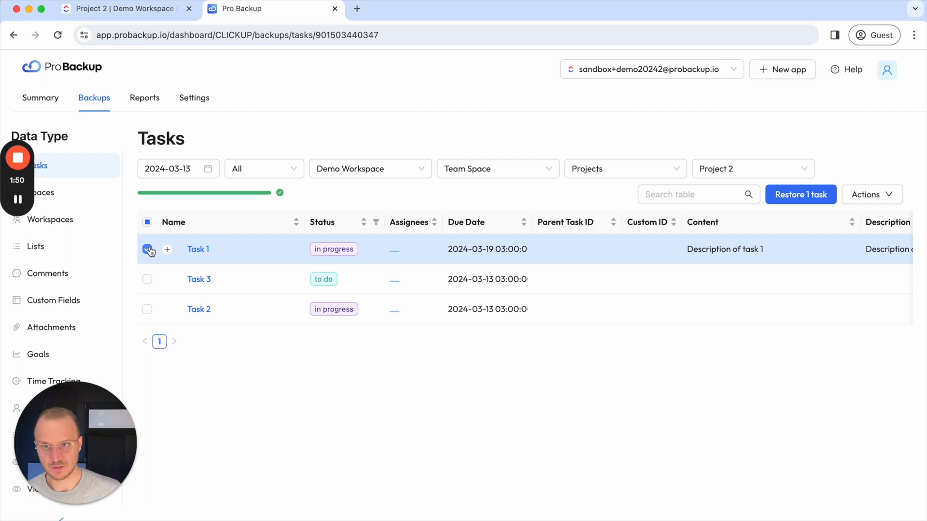
left_click(198, 249)
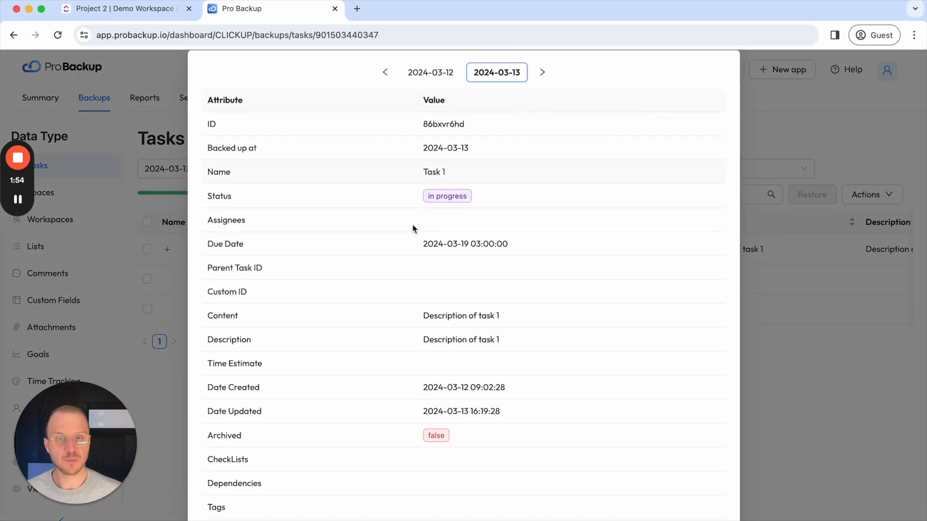
left_click(430, 72)
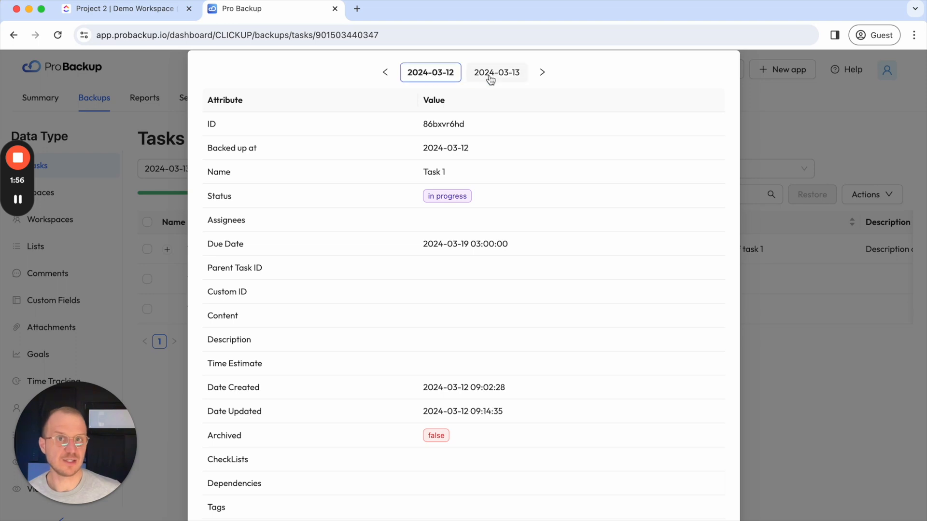
left_click(496, 72)
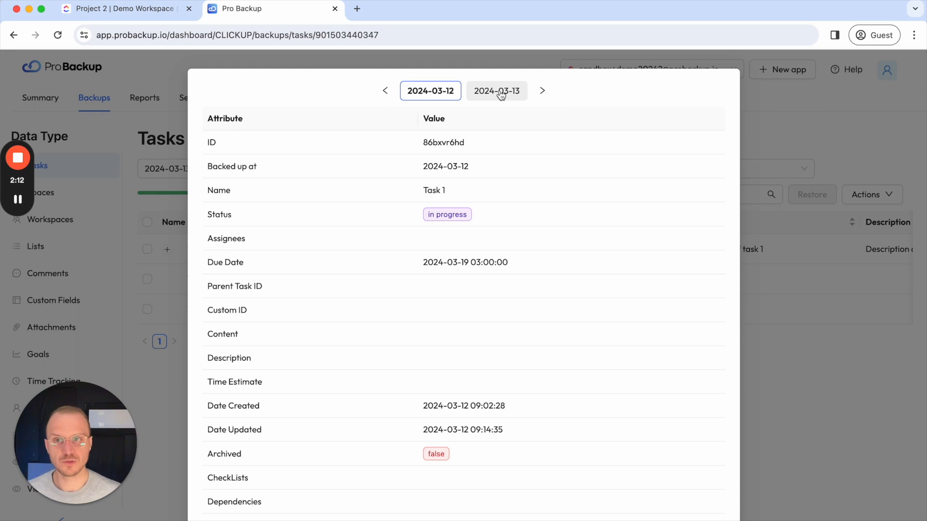
left_click(496, 91)
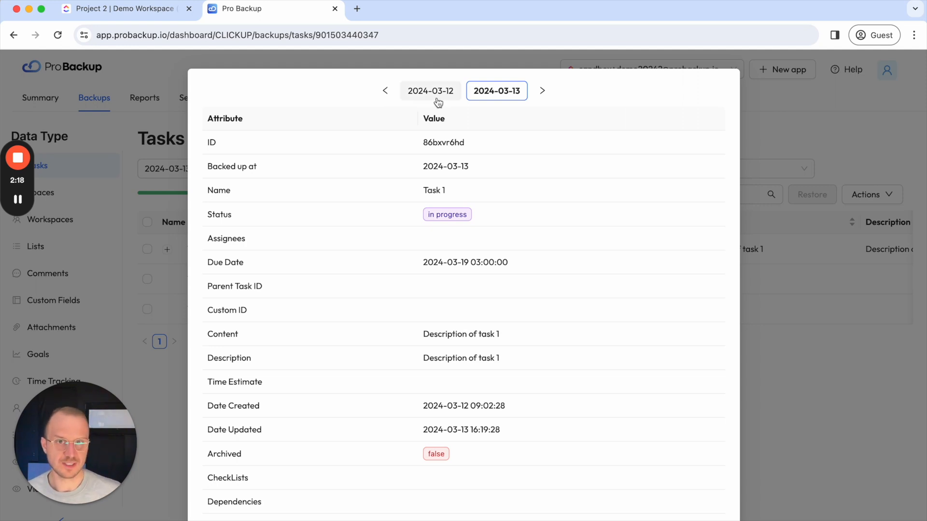
left_click(431, 91)
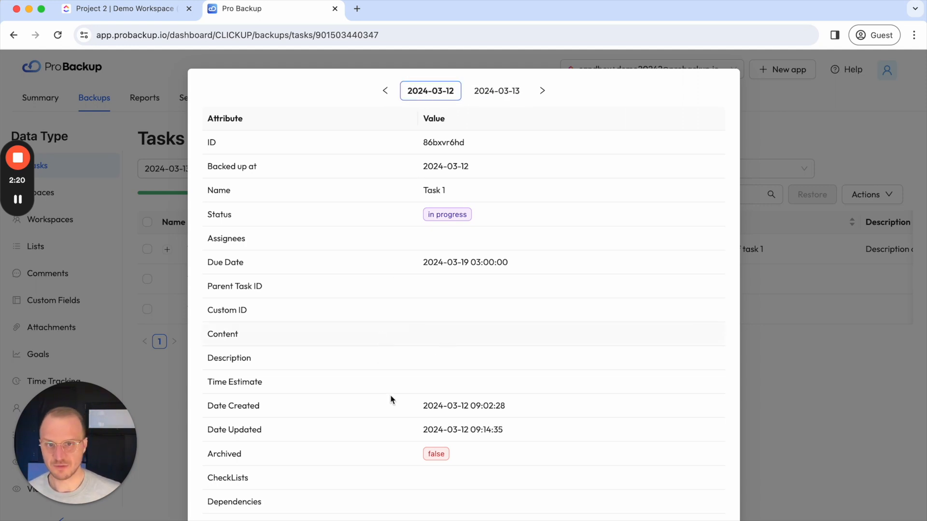
left_click(497, 90)
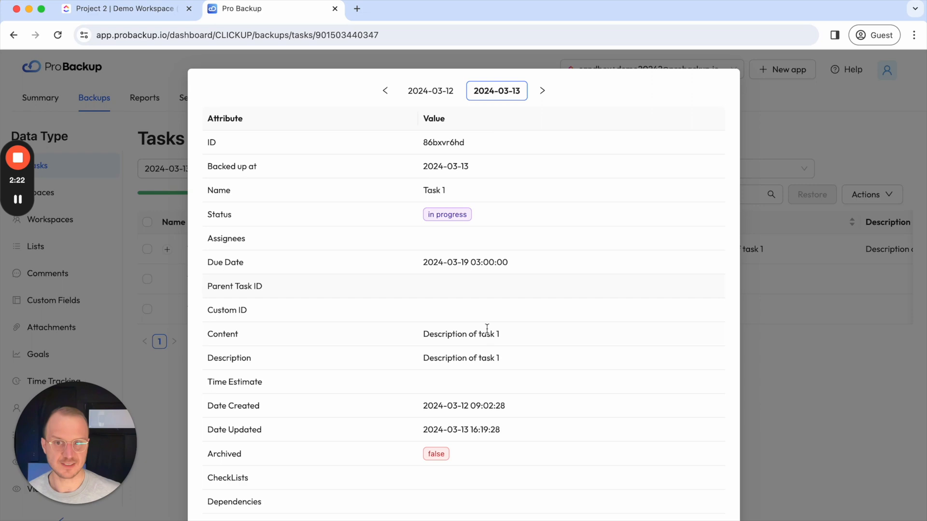
scroll("down", 3)
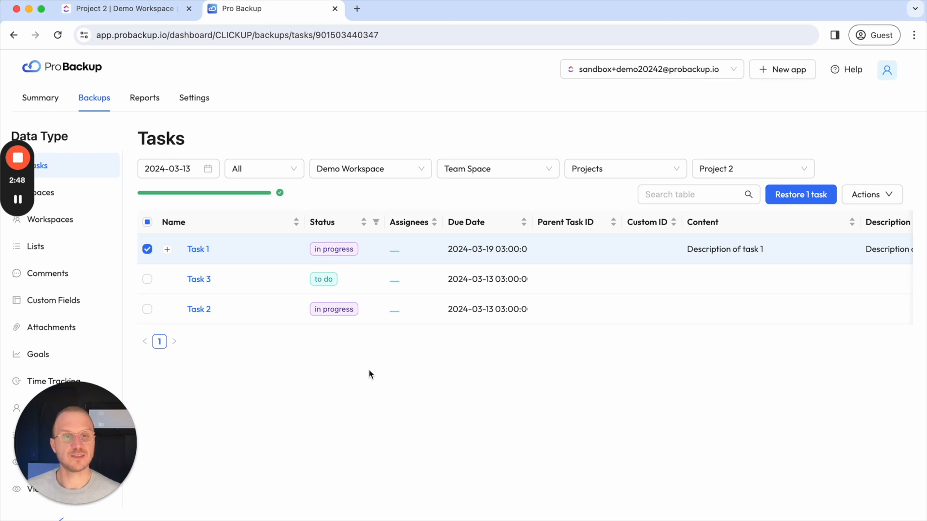
mouse_move(199, 255)
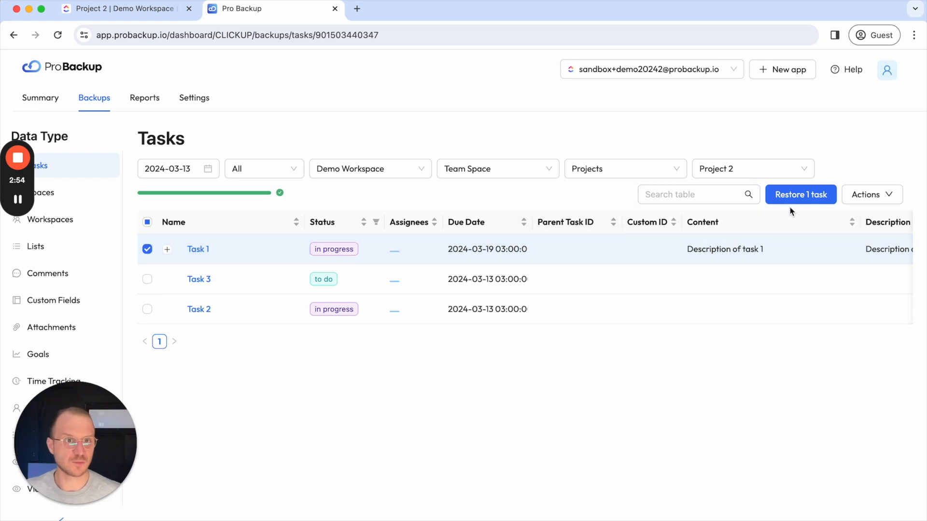
mouse_move(280, 251)
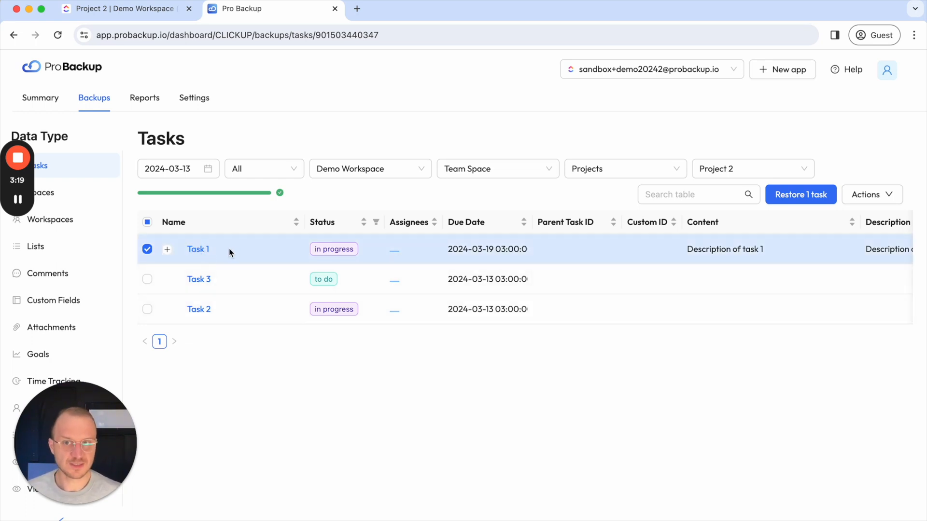
mouse_move(219, 255)
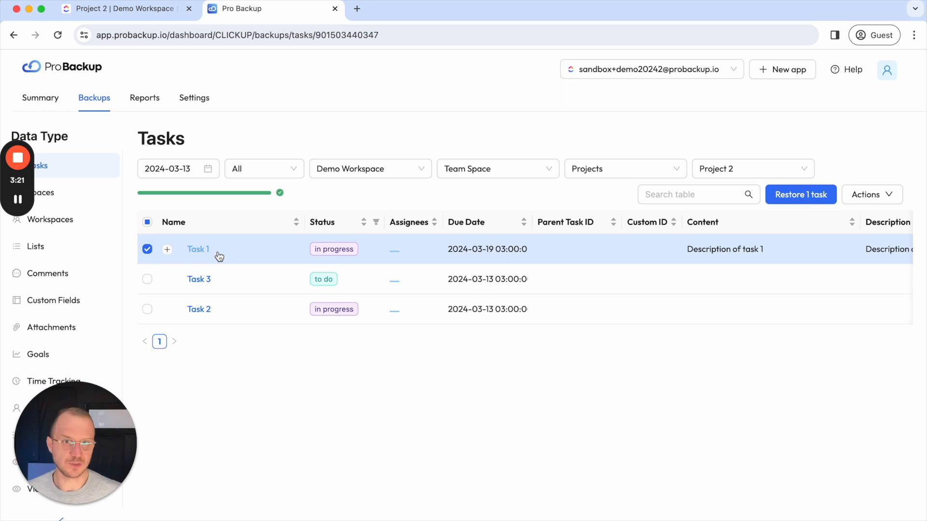
mouse_move(97, 264)
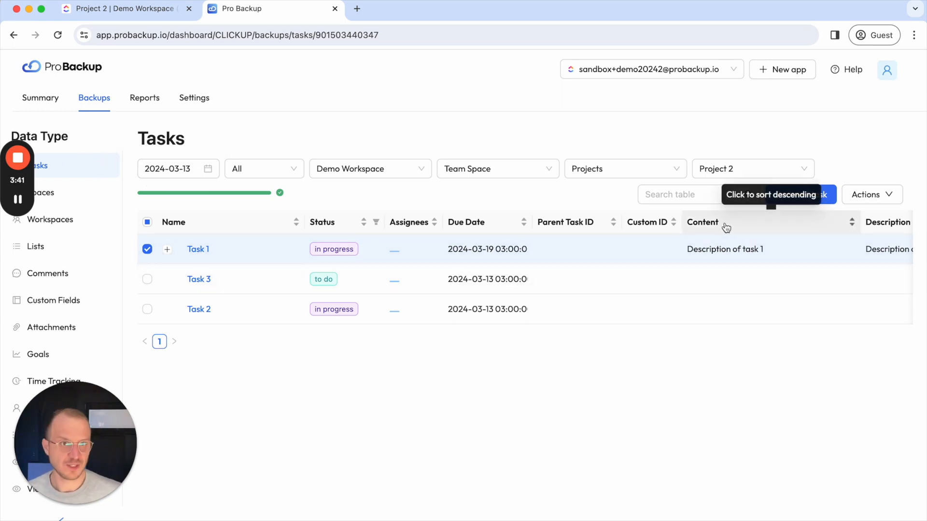
Step: Start the Task 1 restore and follow it to its restore report
left_click(800, 194)
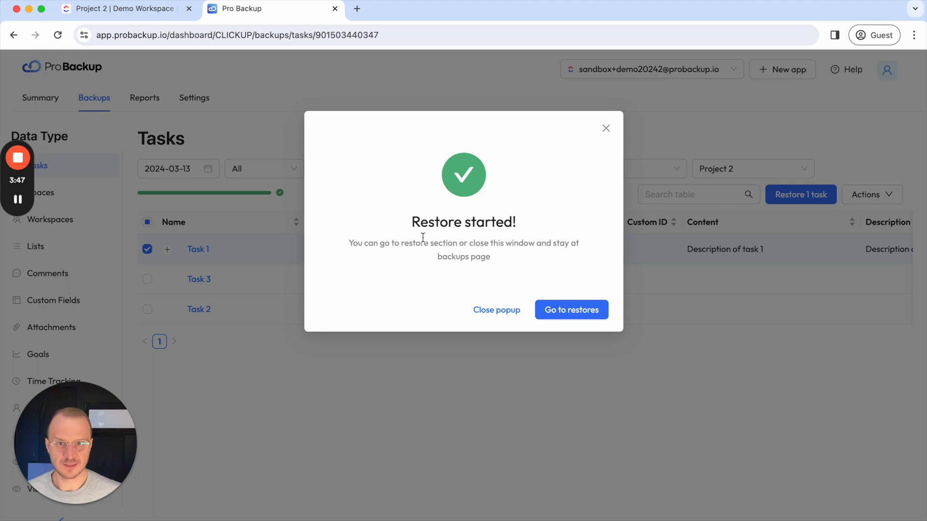
left_click(571, 309)
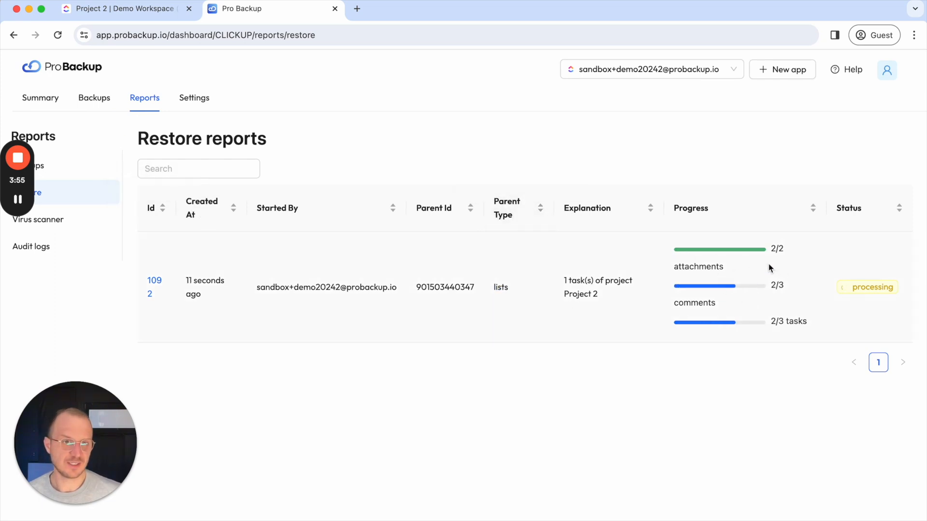
mouse_move(721, 301)
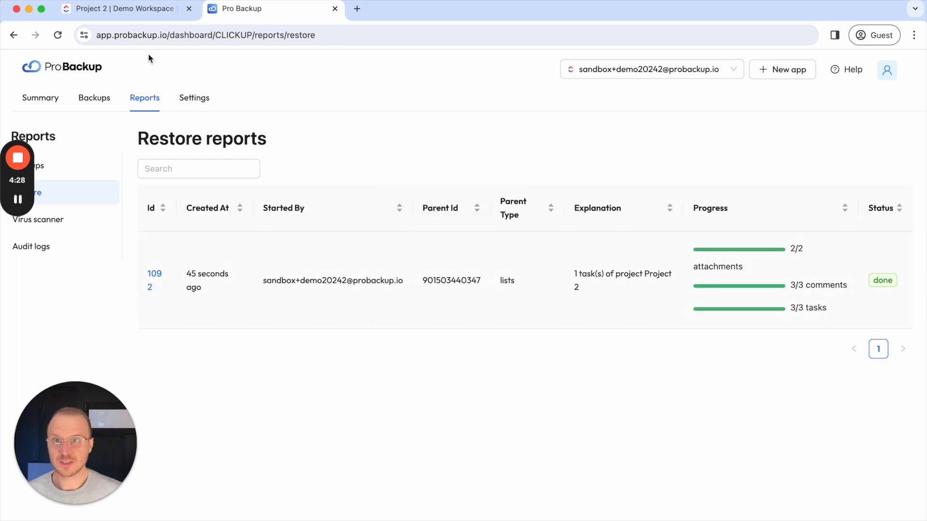
left_click(125, 8)
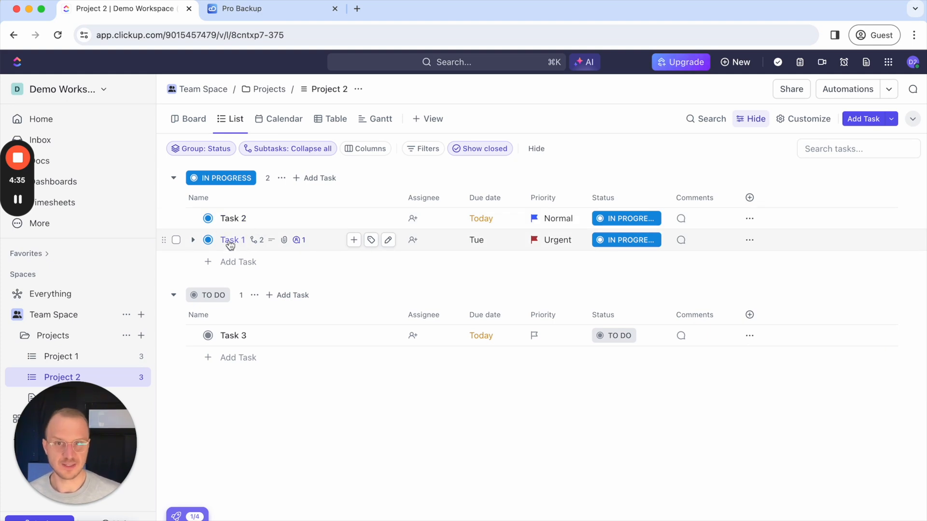
left_click(233, 239)
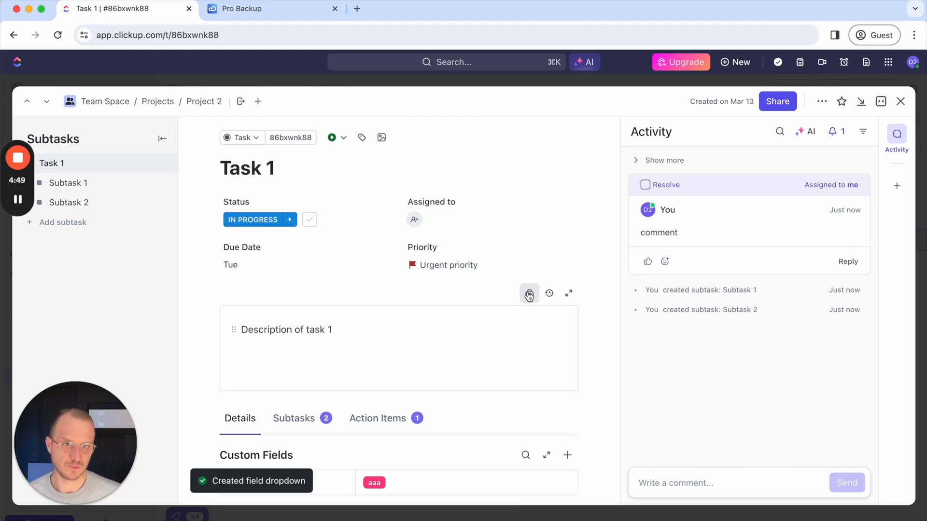
mouse_move(528, 296)
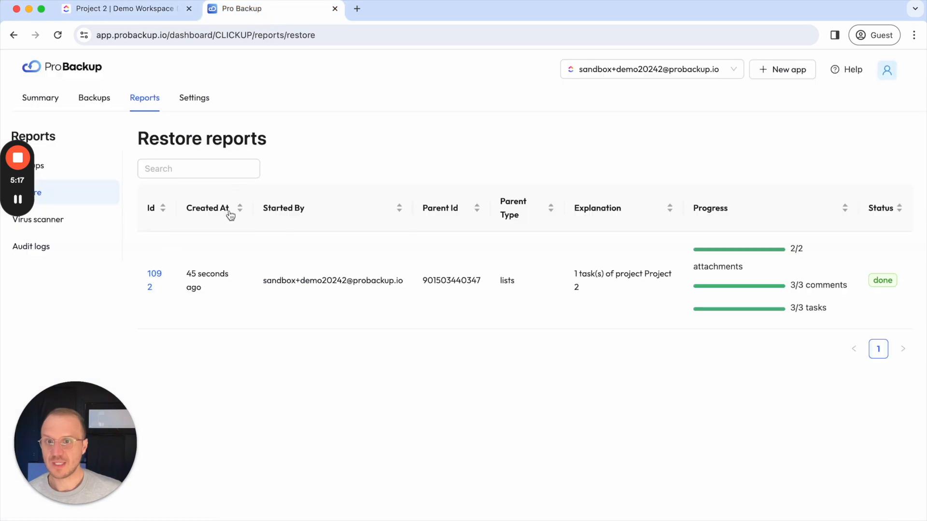
Step: Mark Task 3 in the Project 2 backup, restore it and follow the new restore report
left_click(451, 280)
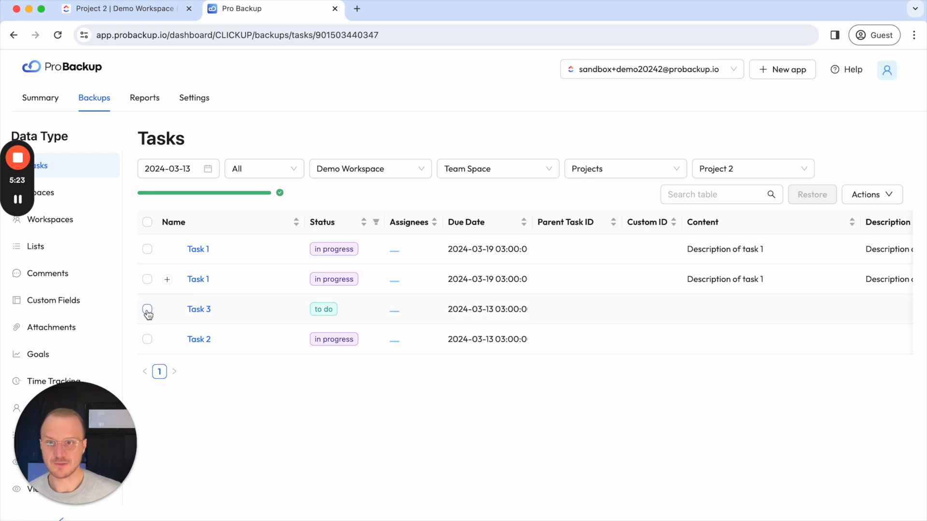
left_click(811, 194)
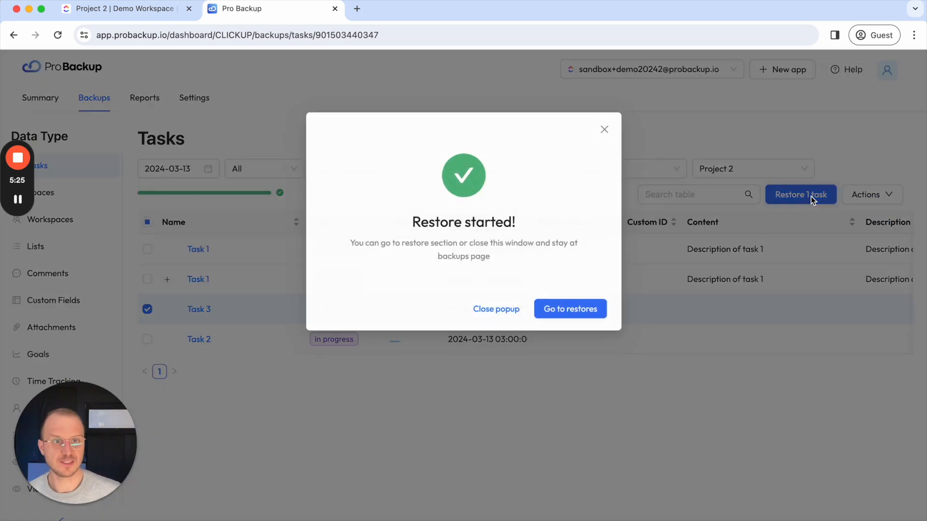
left_click(569, 309)
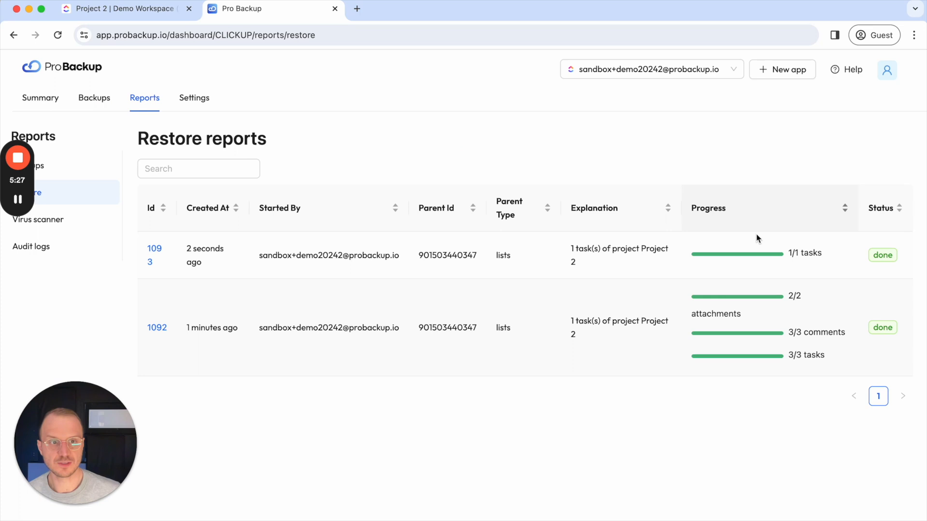
Step: Check the duplicate Task 3 in ClickUp's Project 2, then return to ProBackup
left_click(124, 9)
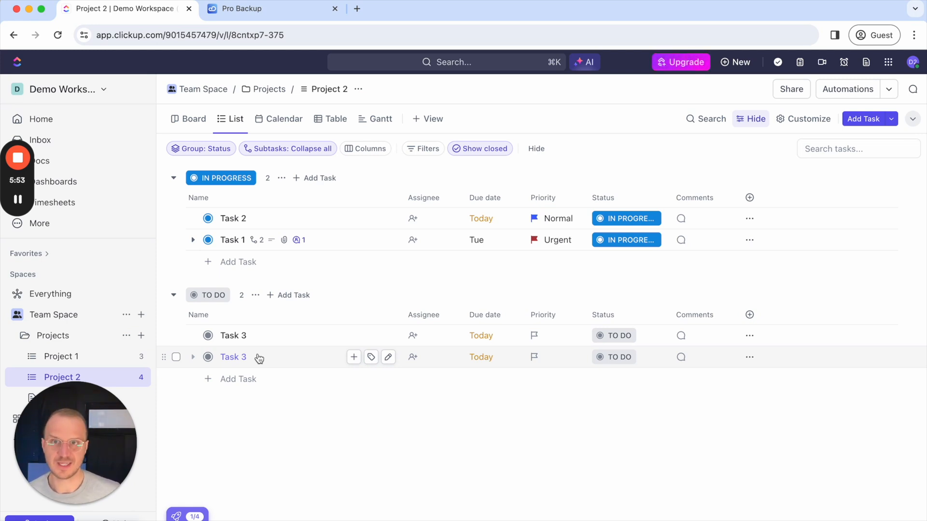
left_click(271, 9)
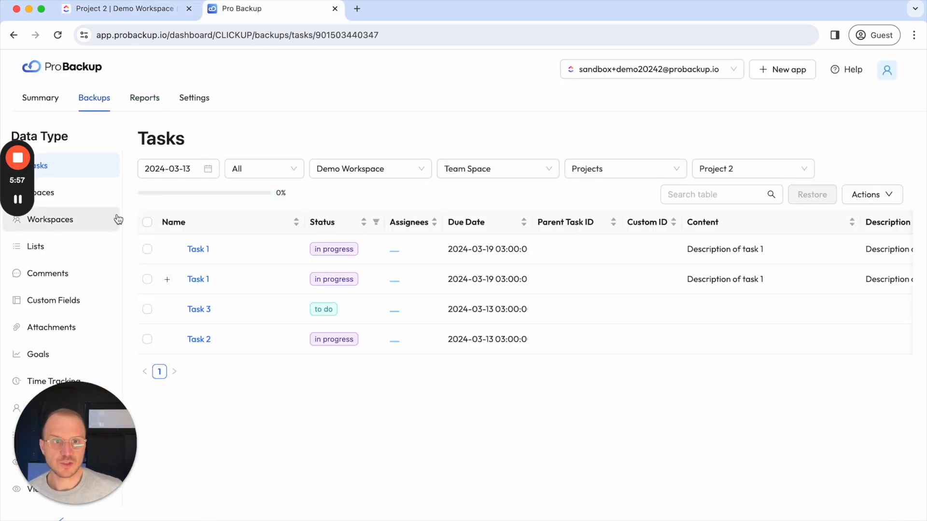
Step: Show the backed-up ClickUp lists and select the Project 2 list
left_click(36, 246)
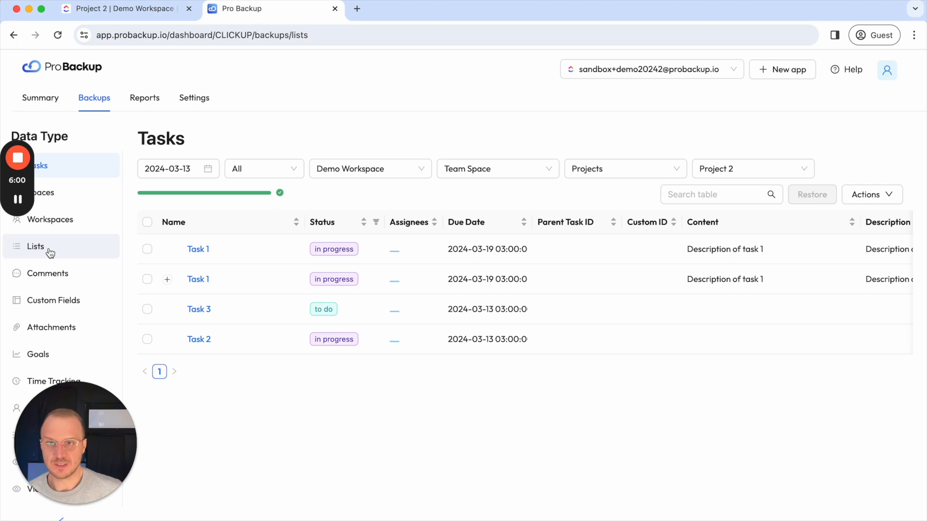
left_click(35, 246)
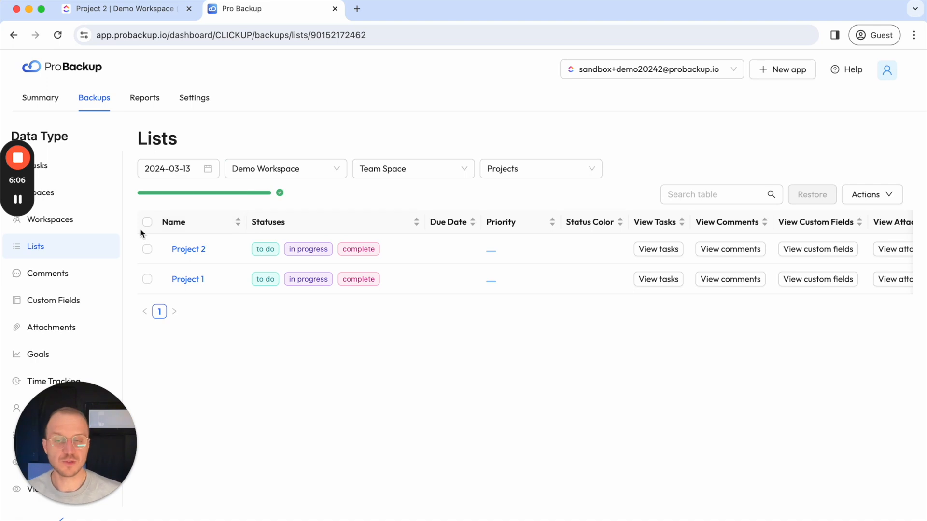
left_click(539, 168)
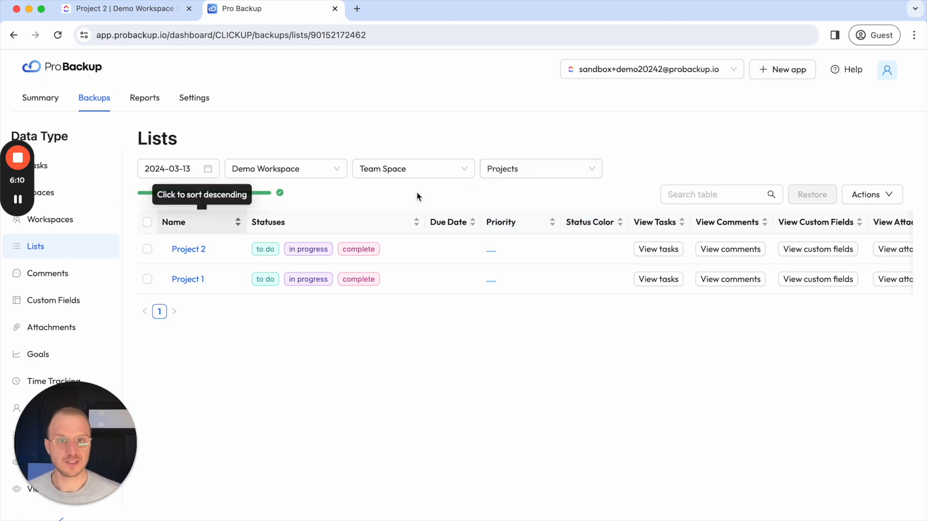
left_click(147, 249)
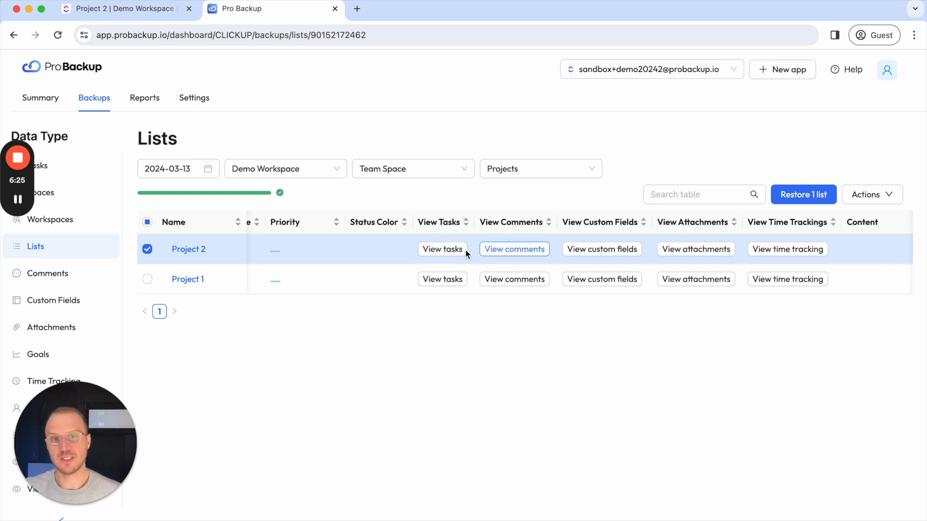
Step: Review Project 2's three backed-up comments, then return to the lists backup
left_click(512, 249)
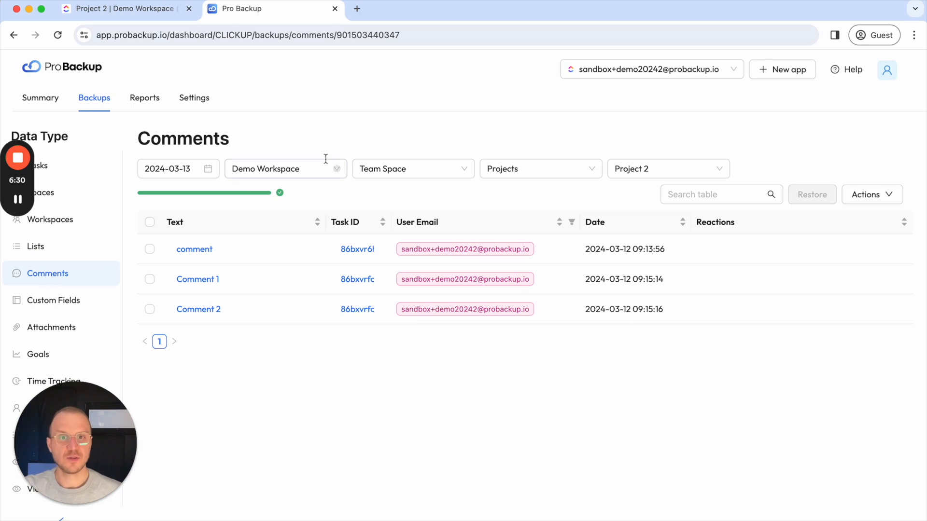
mouse_move(571, 201)
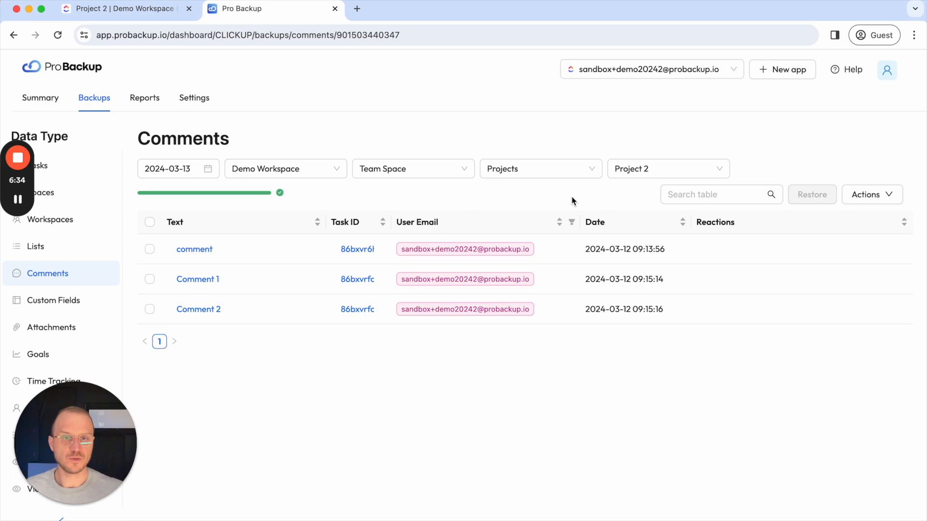
mouse_move(434, 199)
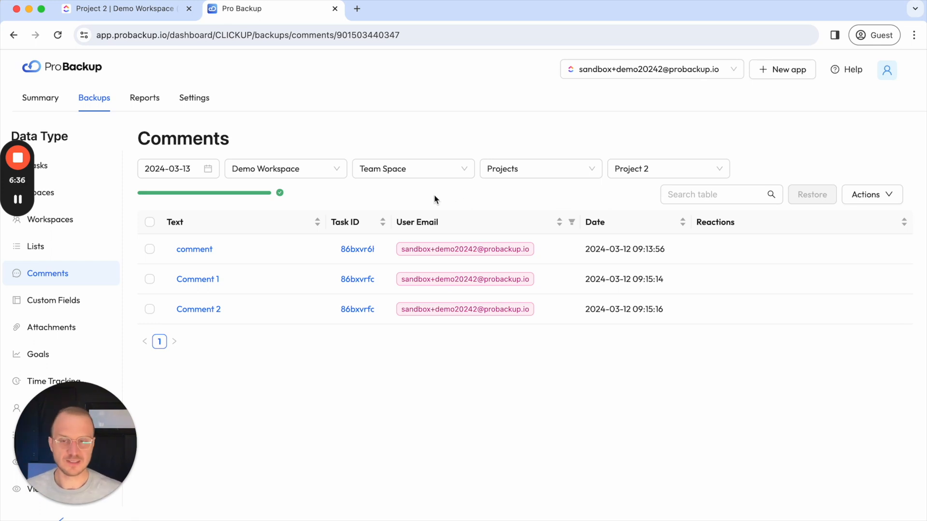
mouse_move(192, 194)
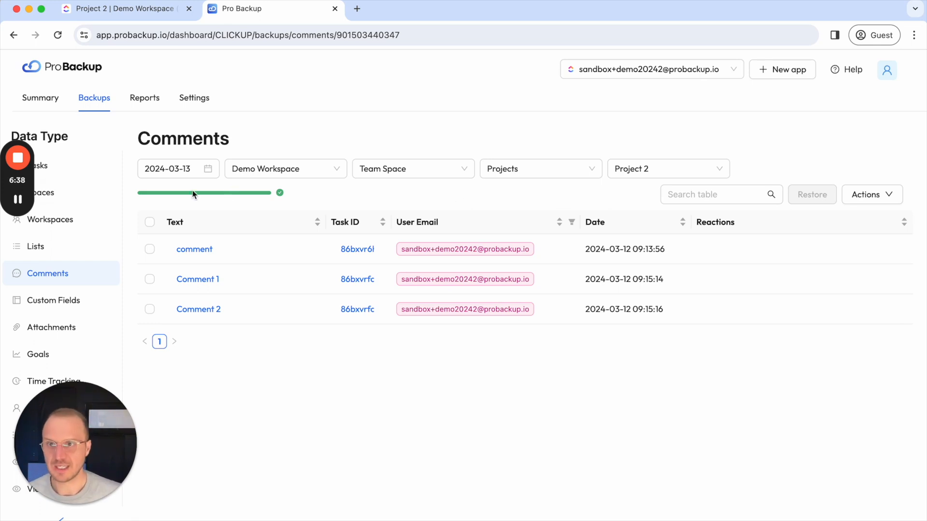
left_click(35, 246)
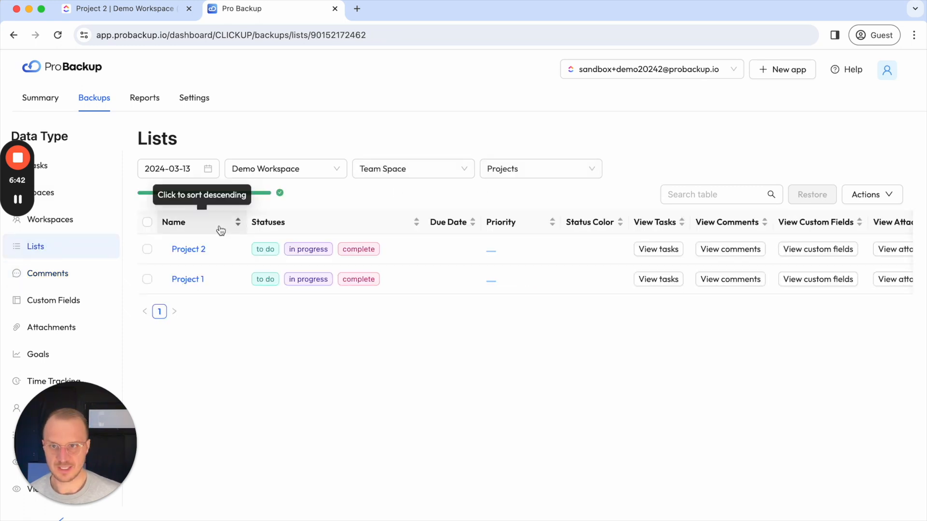
Step: Restore the whole Project 2 list as a new copy and switch to ClickUp to see it
left_click(147, 250)
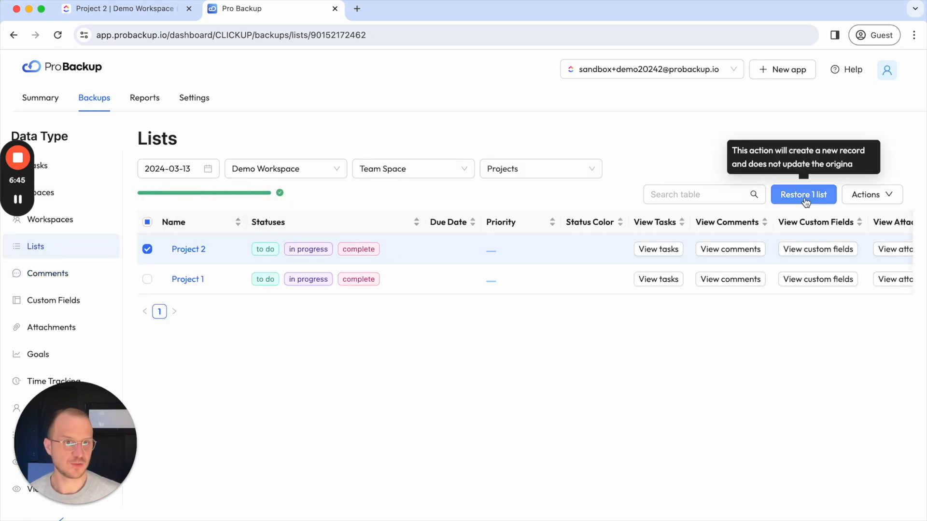
left_click(803, 194)
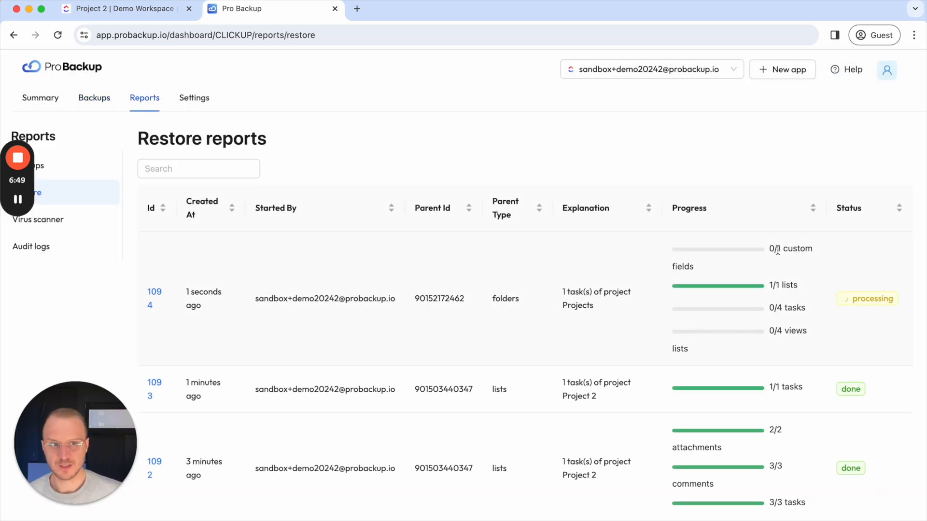
mouse_move(736, 313)
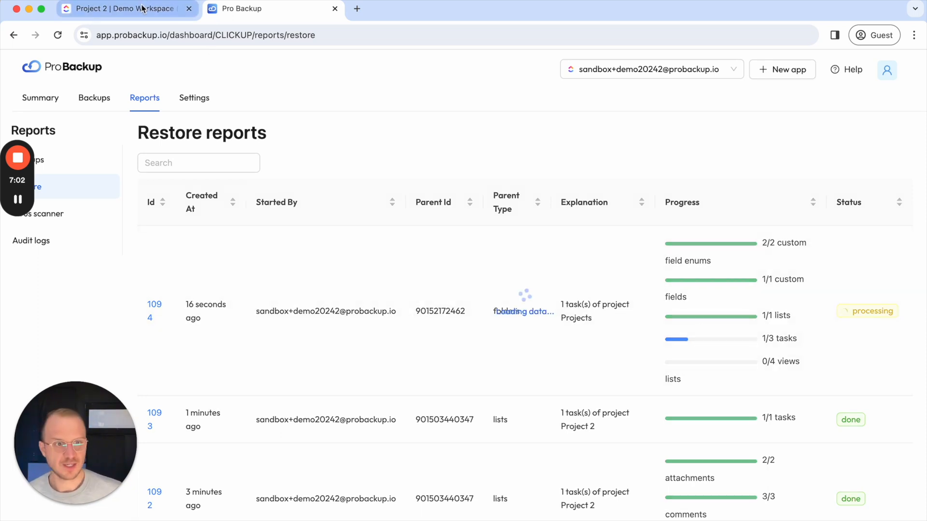
left_click(125, 9)
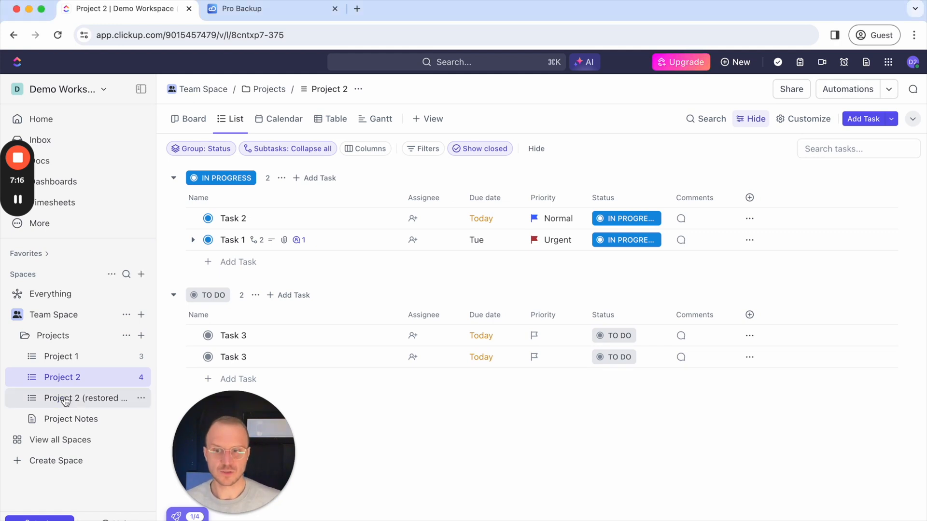
Step: View the restored Project 2 copy with Task 1, Task 2 and Task 3, then return to the restore reports
left_click(87, 398)
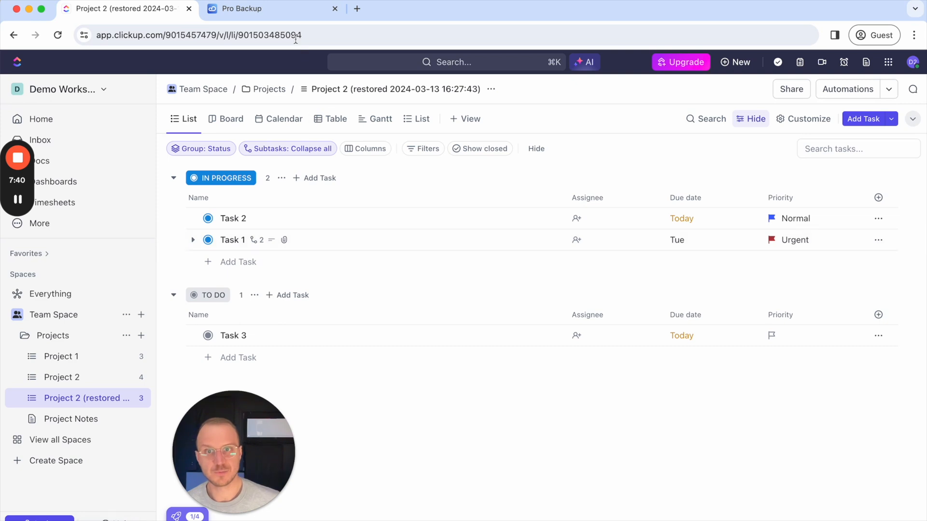
left_click(270, 9)
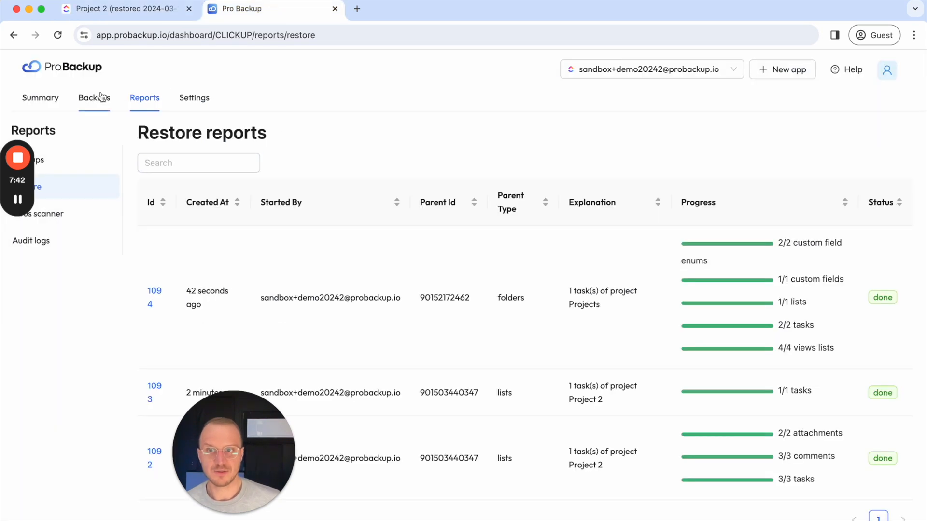
Step: Show the backed-up lists and check Project 2's saved backup details popup
left_click(93, 97)
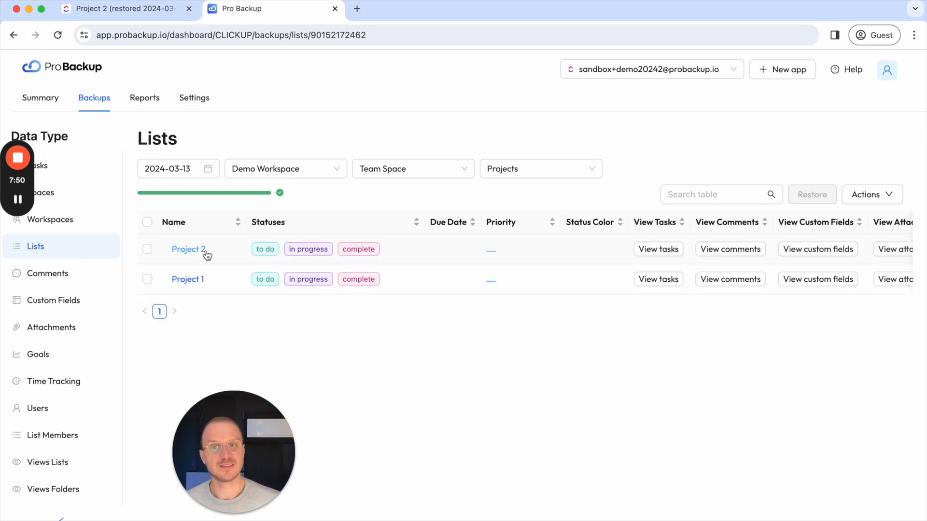
left_click(187, 249)
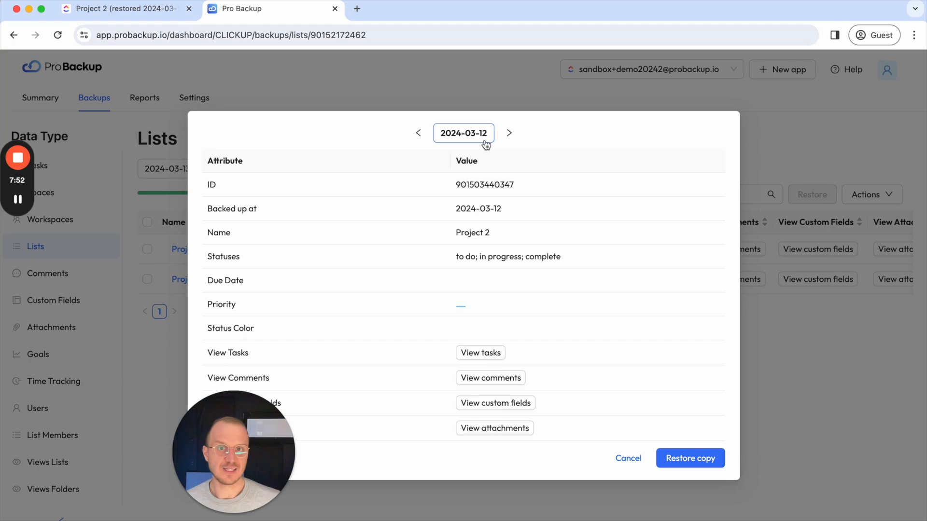
left_click(627, 457)
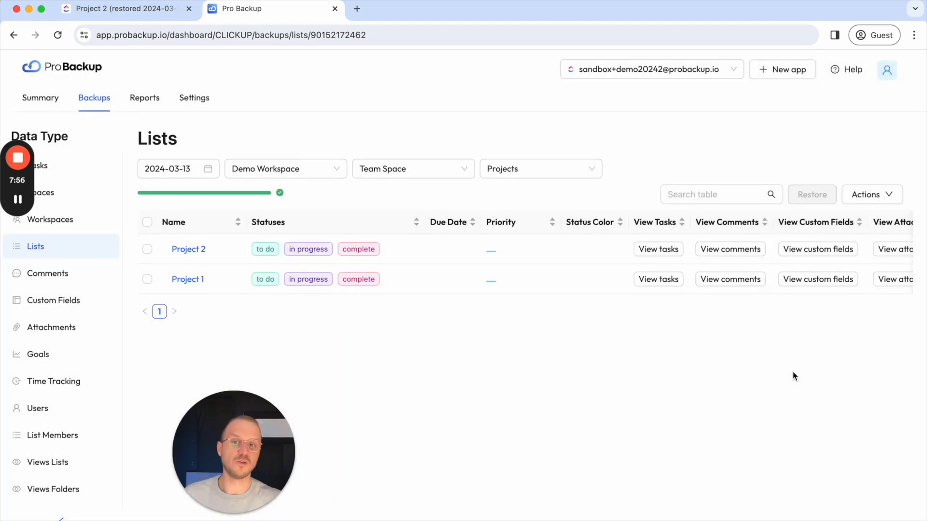
mouse_move(364, 115)
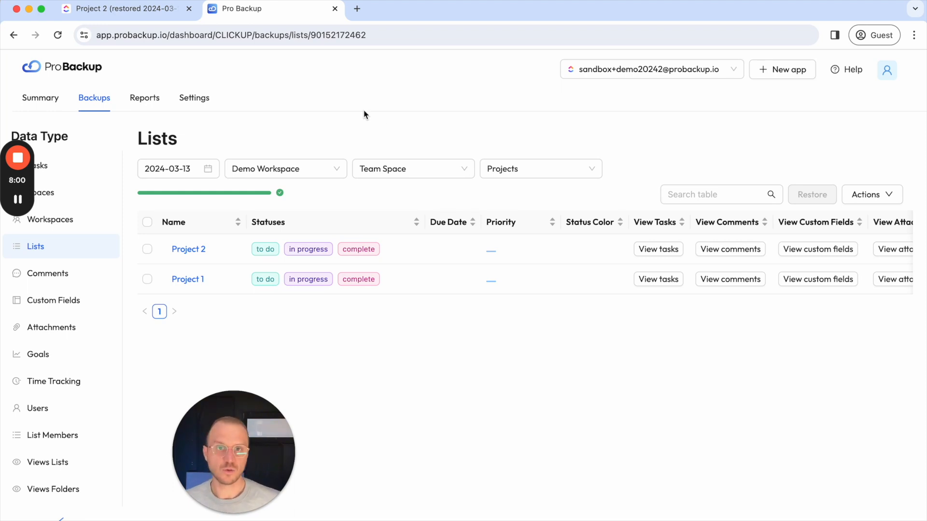
mouse_move(362, 115)
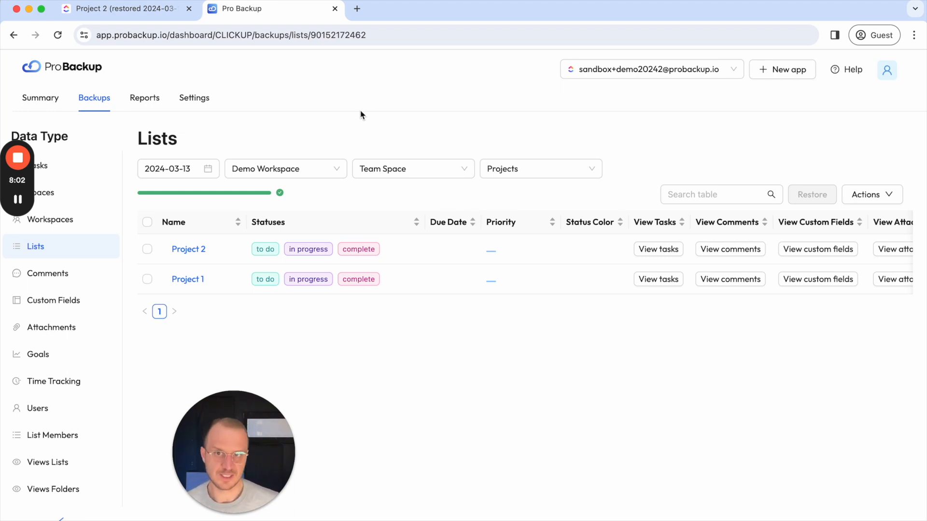